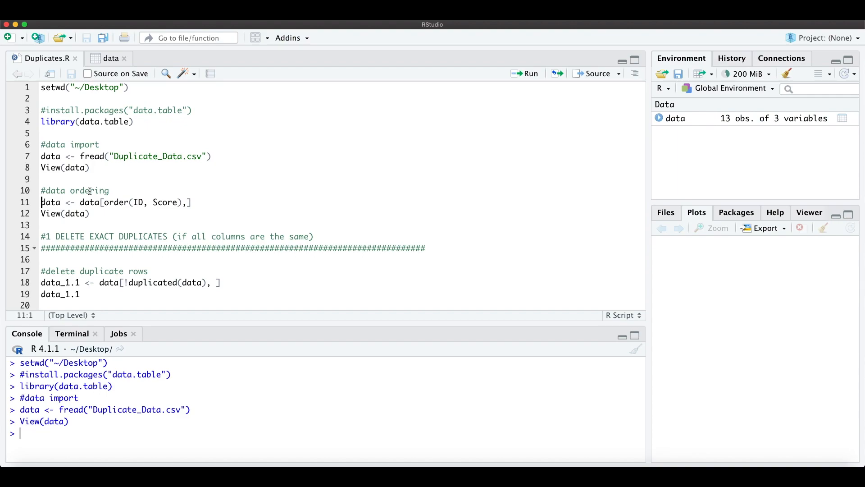
Step: Switch to the data viewer showing the 13-row table of ID, Score and Group
click(110, 59)
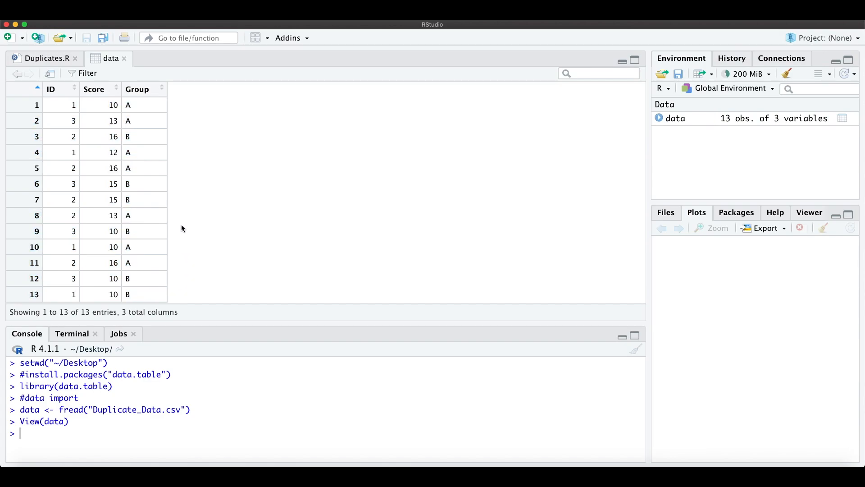
Step: Run data[order(ID, Score),] to sort the 13 rows by ID then Score
click(41, 59)
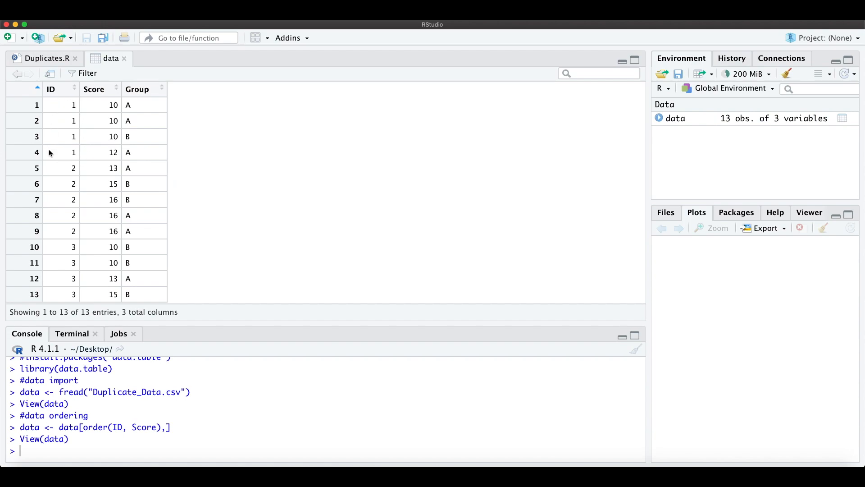
mouse_move(75, 253)
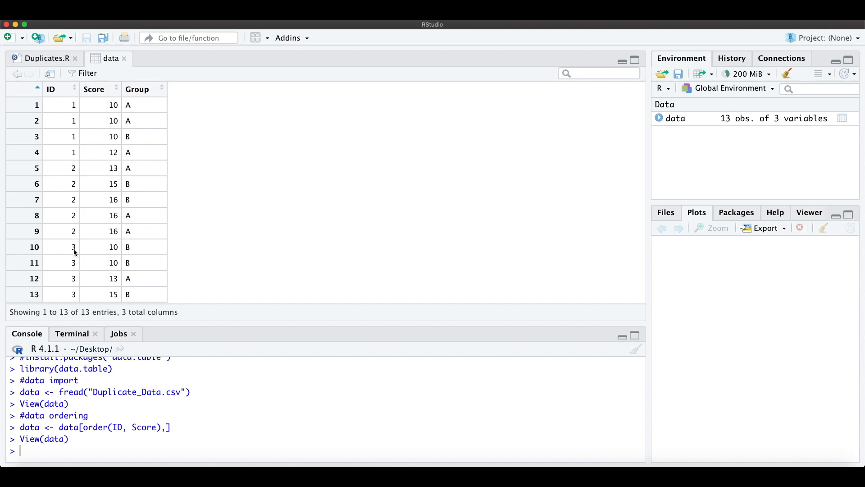
mouse_move(98, 299)
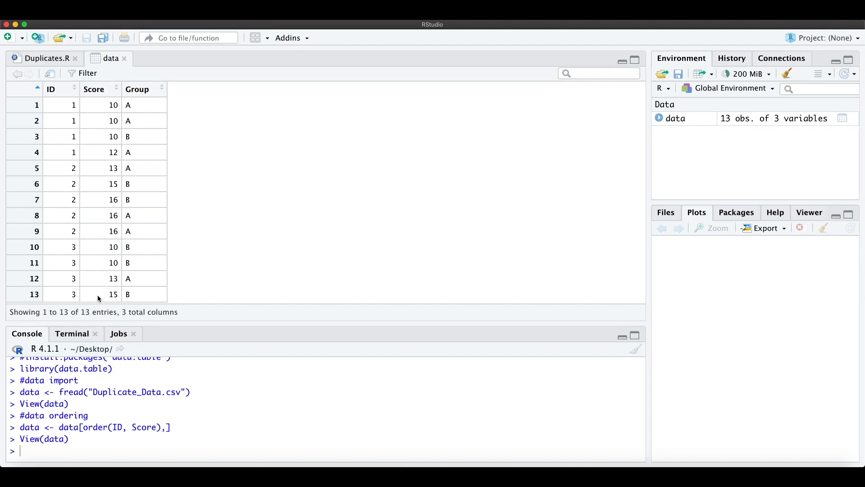
mouse_move(61, 106)
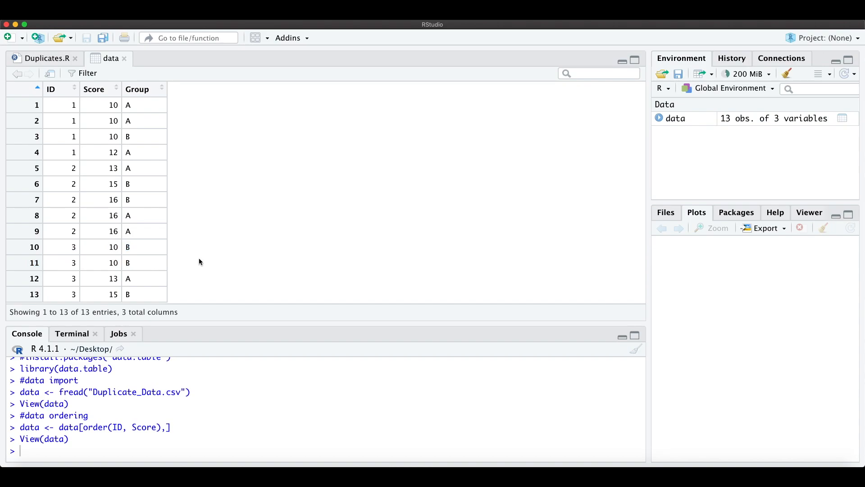
Step: Run the duplicated() and unique() lines to get 10-row data_1.1 and data_1.2, then load dplyr
click(42, 58)
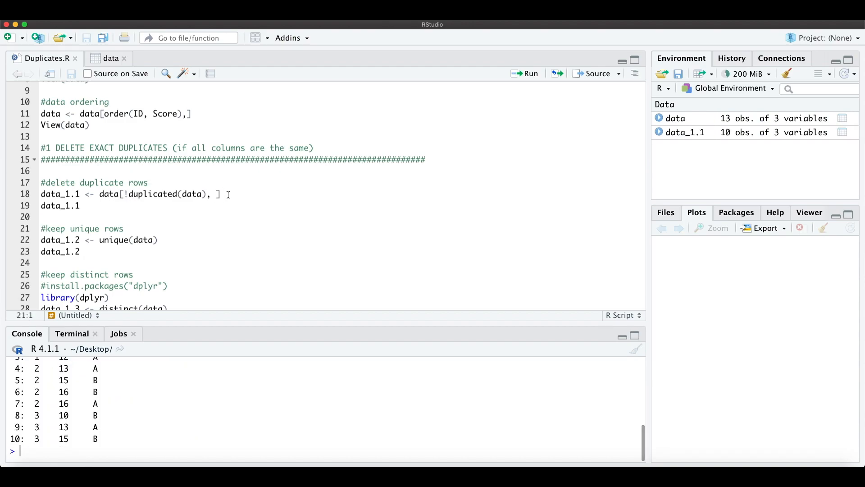
mouse_move(64, 445)
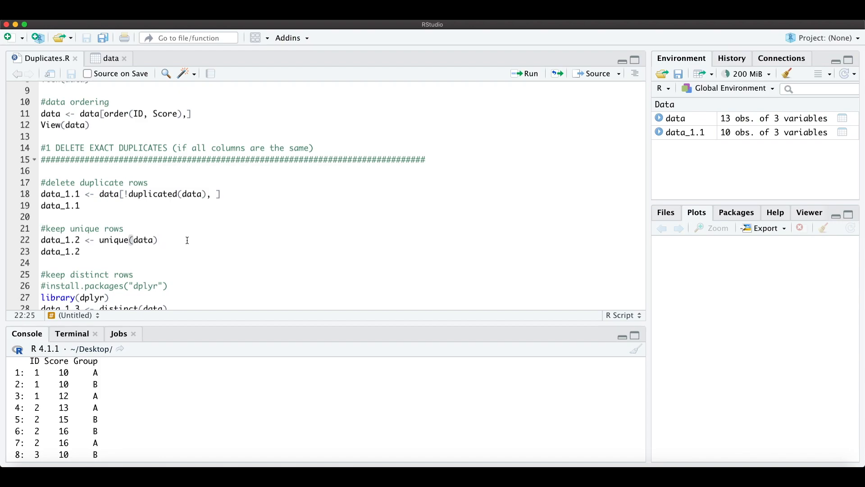
click(100, 240)
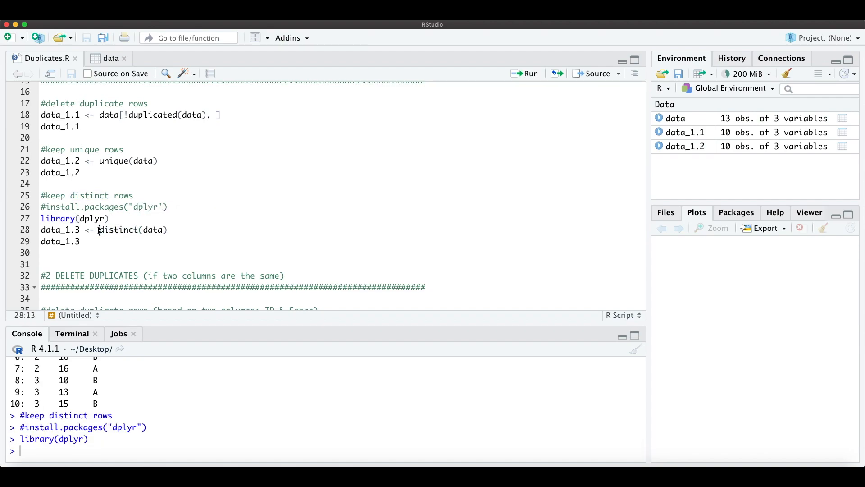
Step: Highlight distinct() while running data_1.3 <- distinct(data), giving 10 rows
double_click(117, 230)
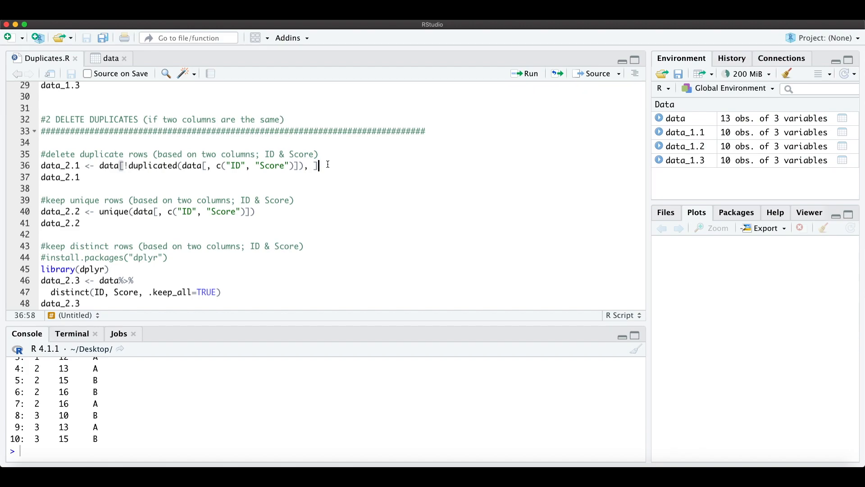
Step: Highlight duplicated() and the ID, Score column selection in the data_2.1 line
click(229, 166)
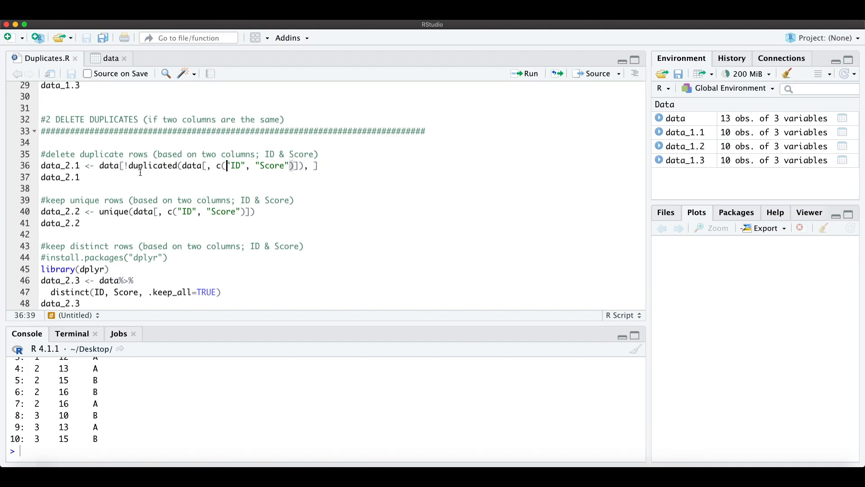
double_click(152, 165)
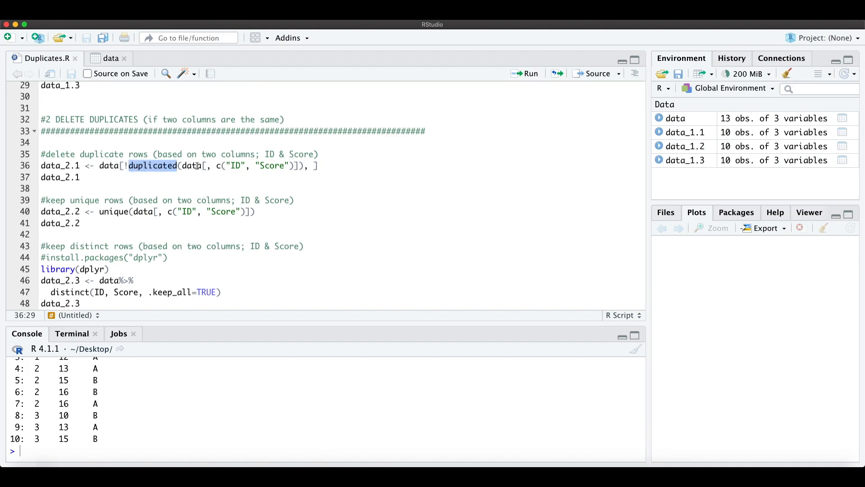
click(260, 166)
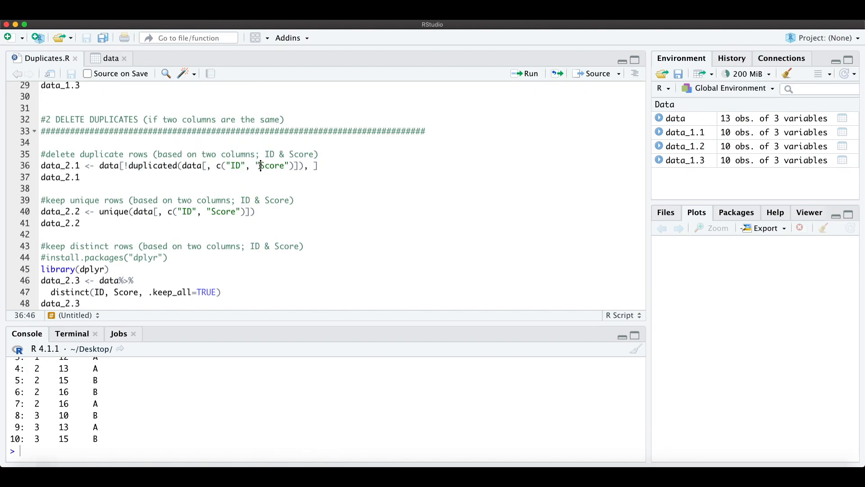
double_click(272, 166)
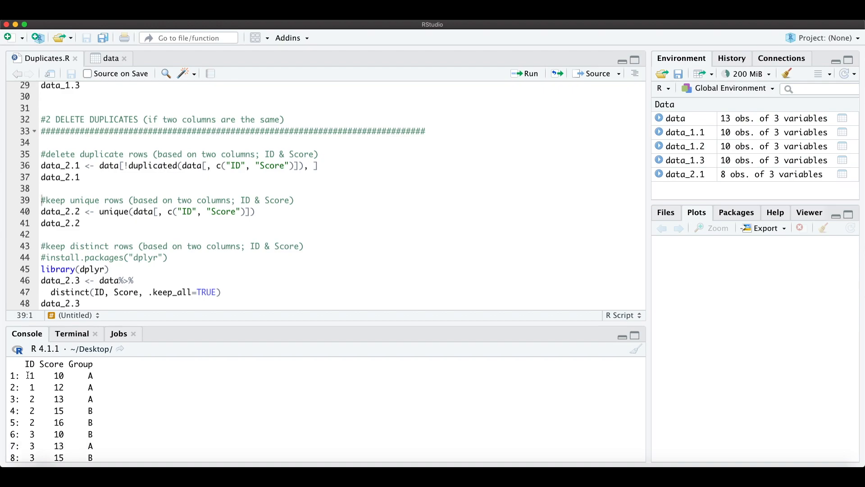
Step: Highlight the ID values in the printed 8-row data_2.1 result
double_click(31, 375)
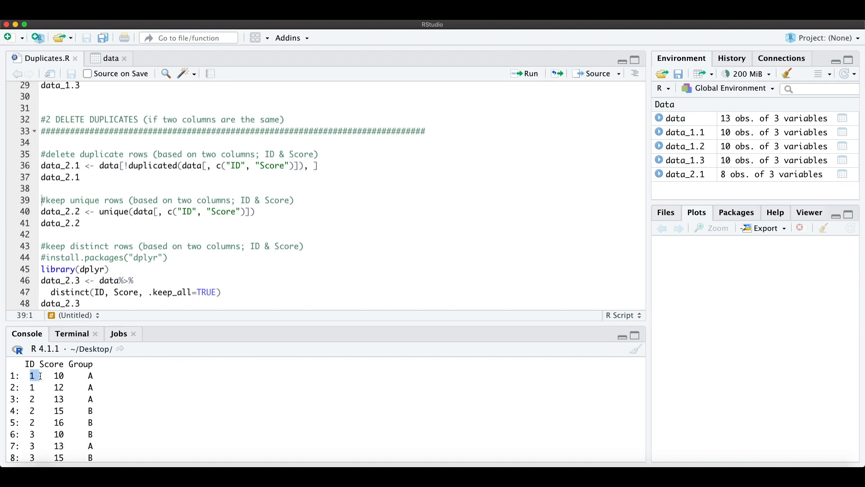
drag(32, 375, 65, 421)
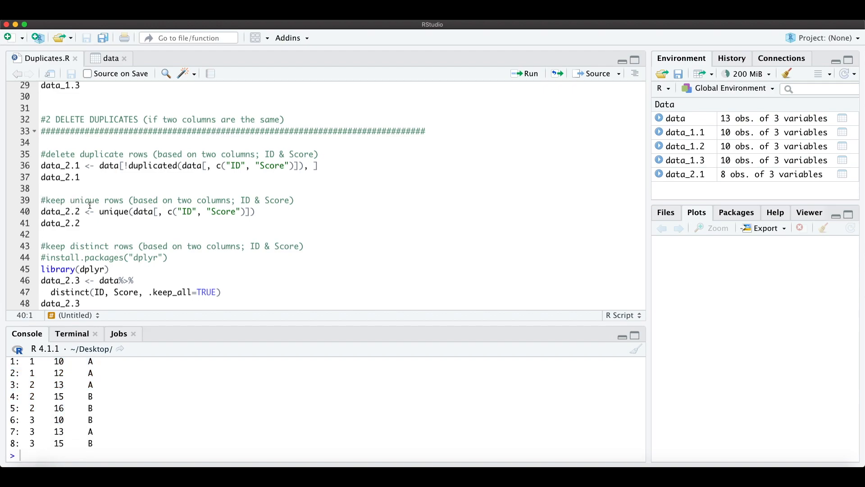
Step: Highlight unique() and its ID, Score selection producing the 8-row, 2-column data_2.2
double_click(114, 211)
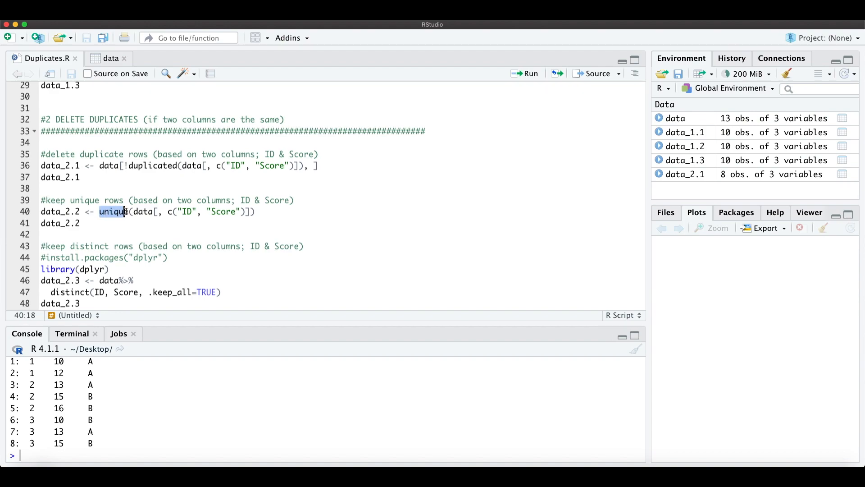
mouse_move(129, 211)
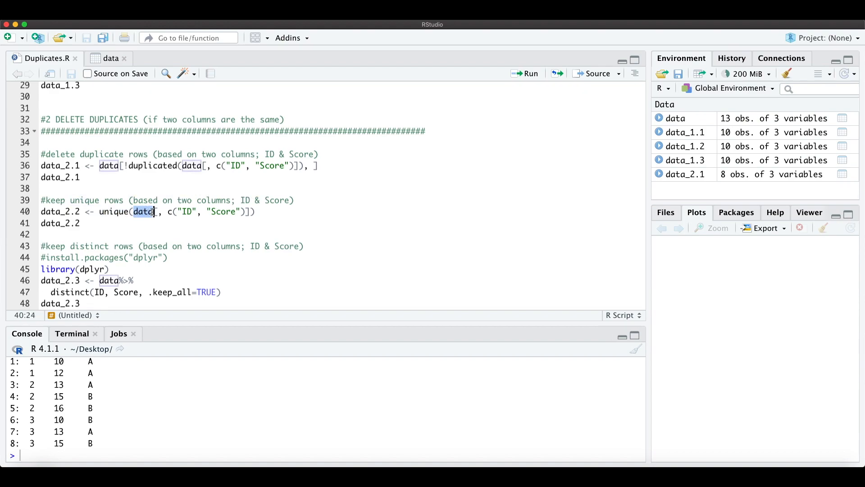
mouse_move(177, 200)
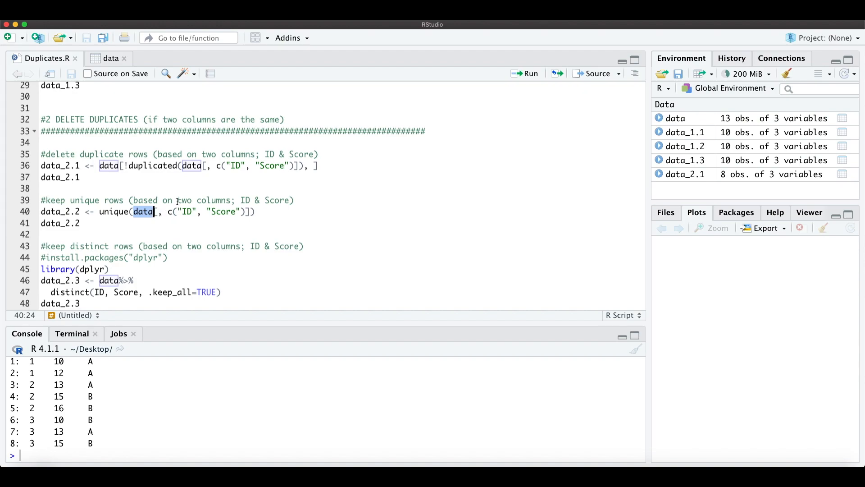
drag(177, 200, 286, 200)
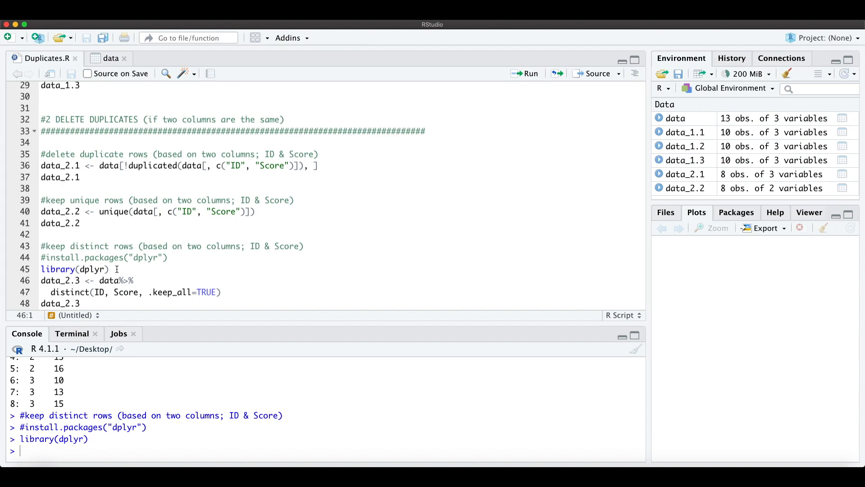
Step: Highlight the ID, Score arguments of distinct() with .keep_all=TRUE giving 8-row, 3-column data_2.3
double_click(69, 292)
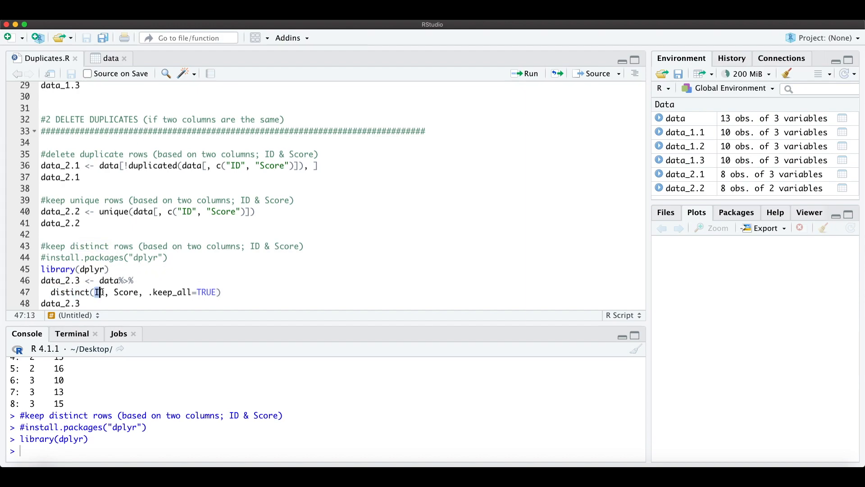
drag(97, 292, 138, 292)
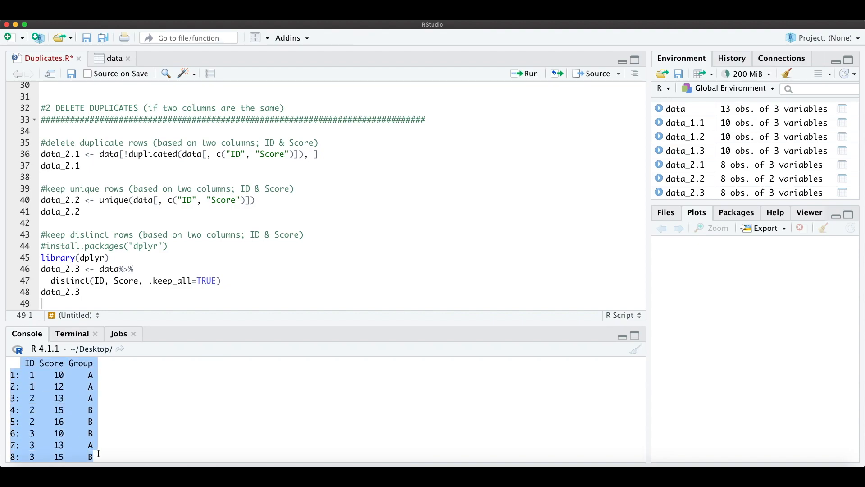
scroll(down, 3)
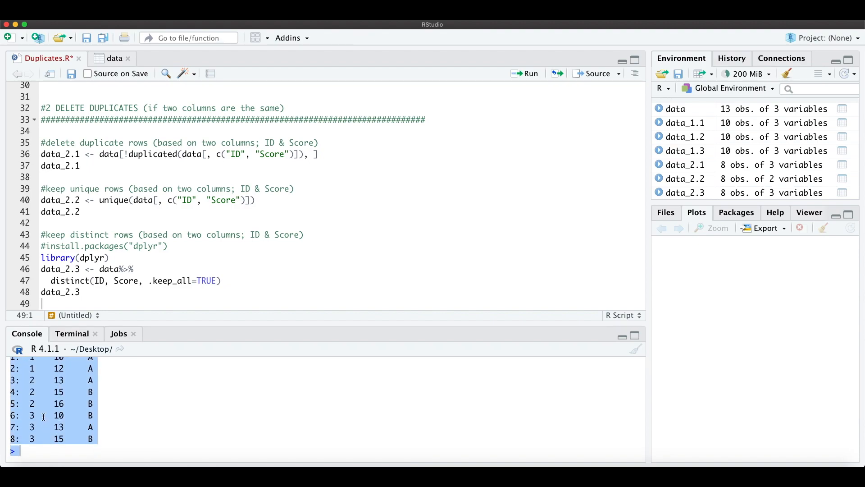
mouse_move(40, 384)
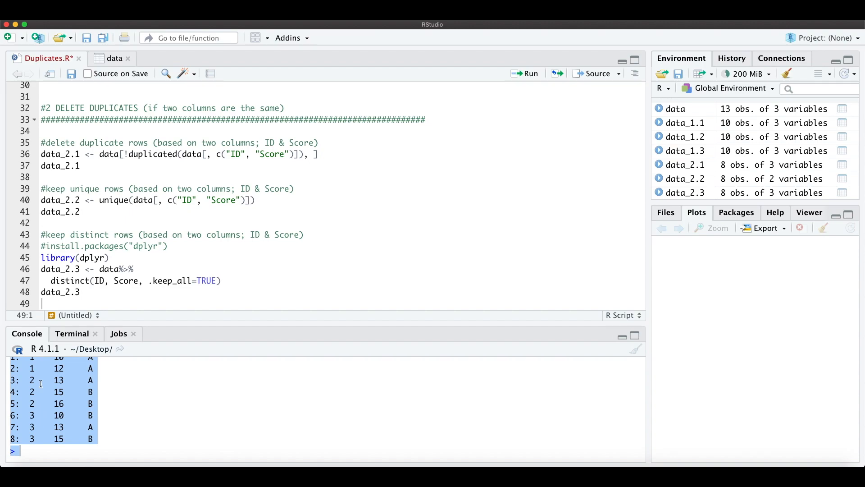